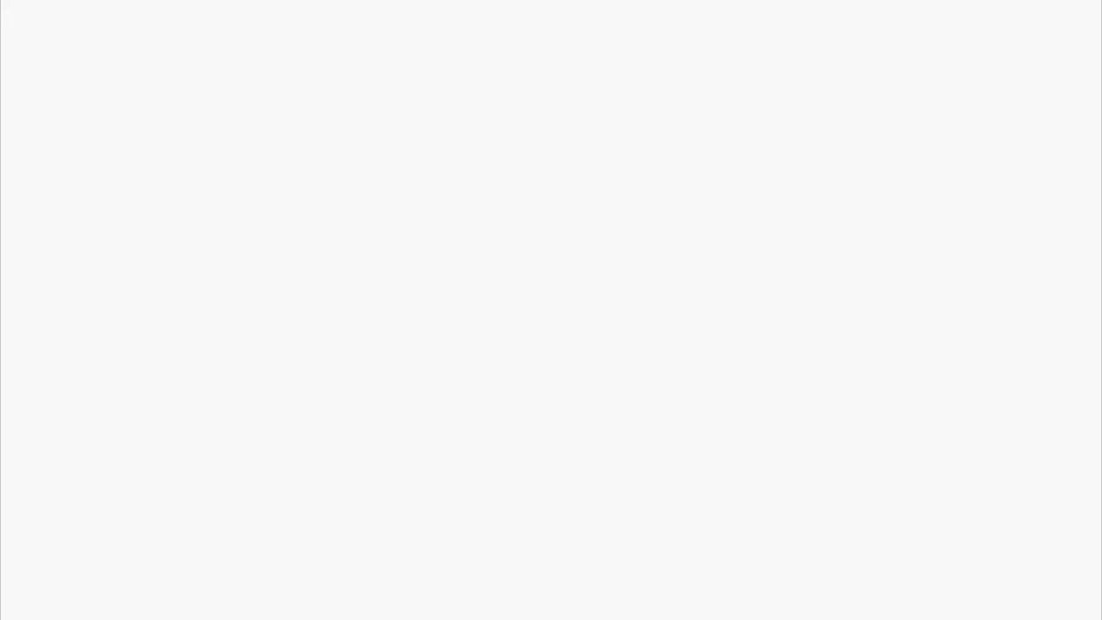
Step: Set x = 3 and y = 6, and add an if x < y branch printing 'is less than'
type("x")
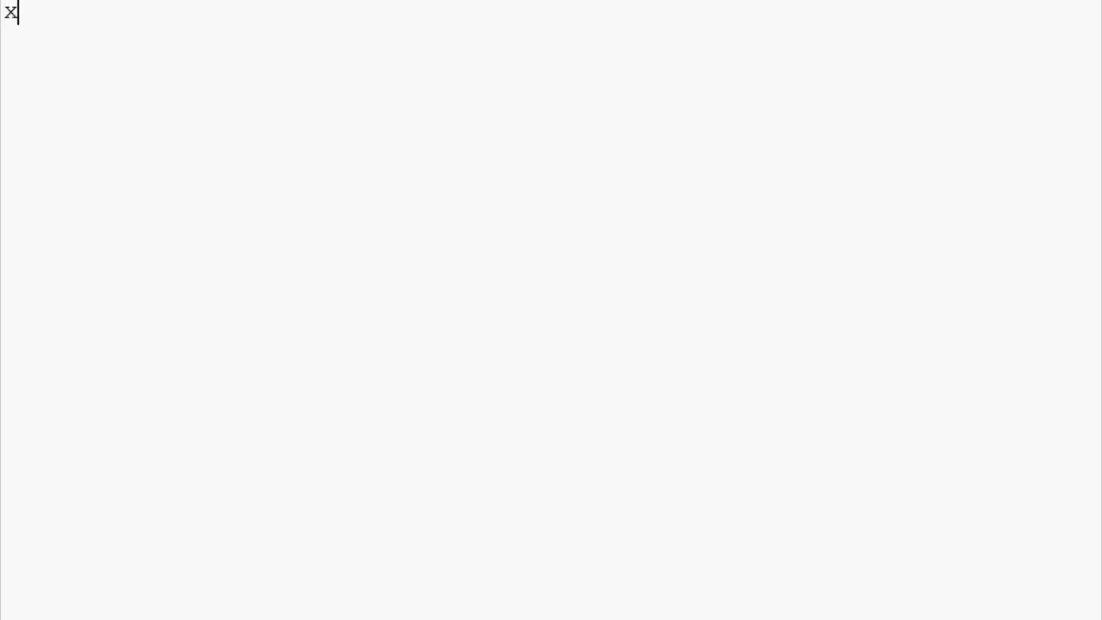
type("= 3")
type("y = 6")
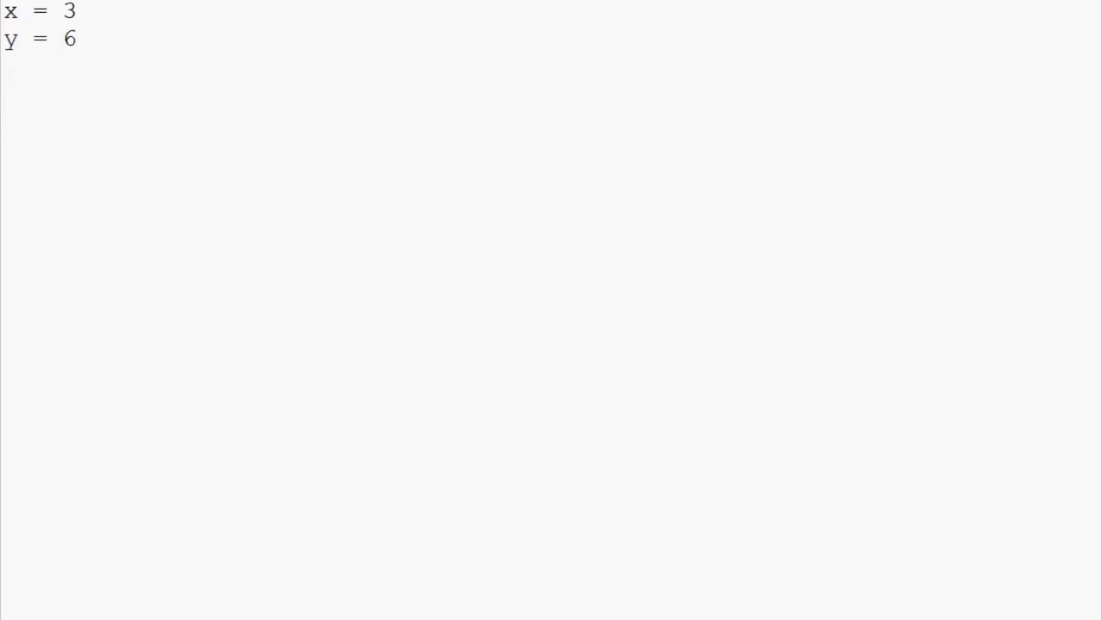
type("if x")
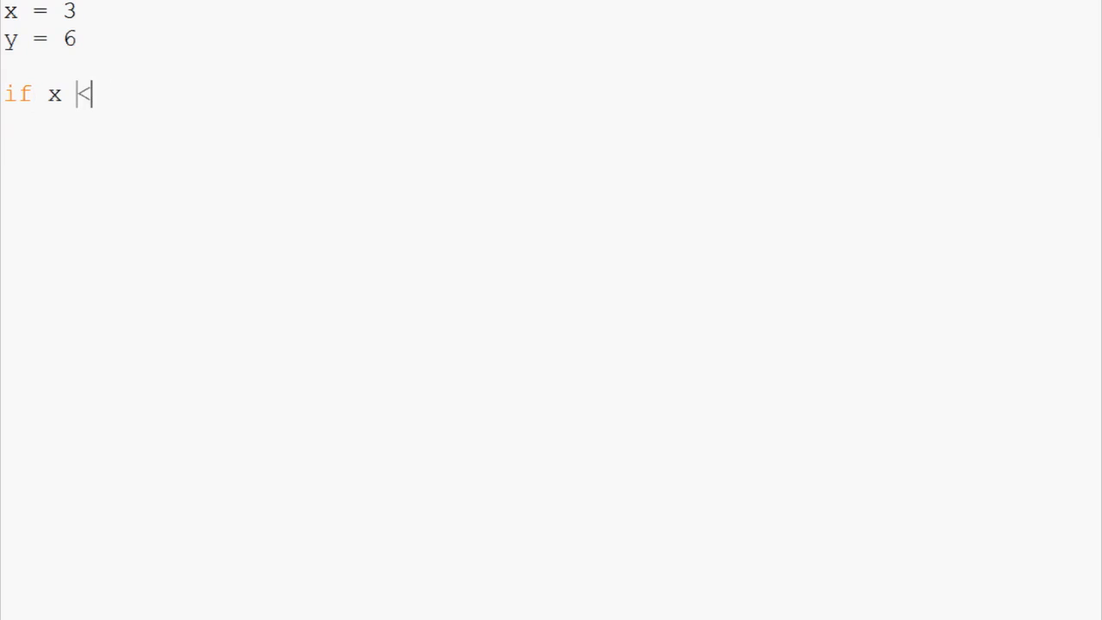
type("< y:")
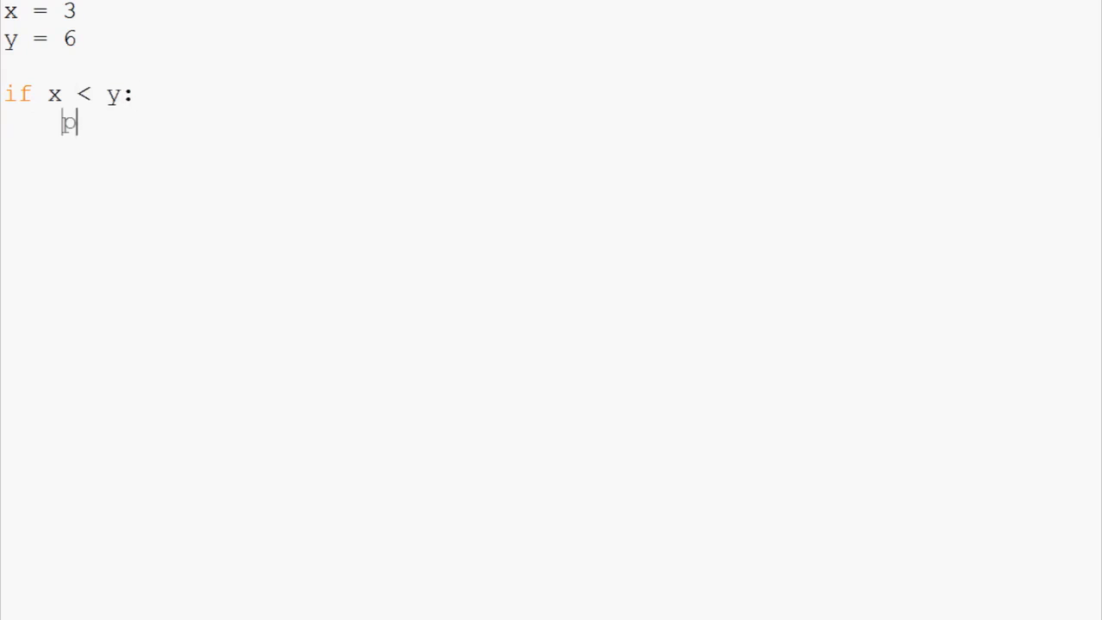
type("rint(x)")
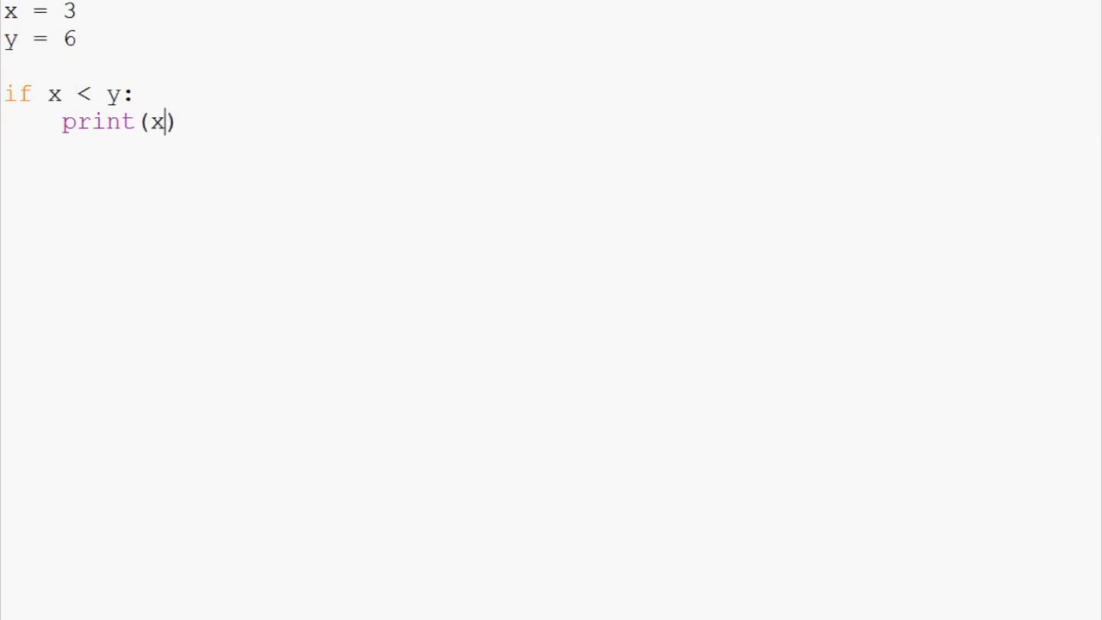
type(",'is les")
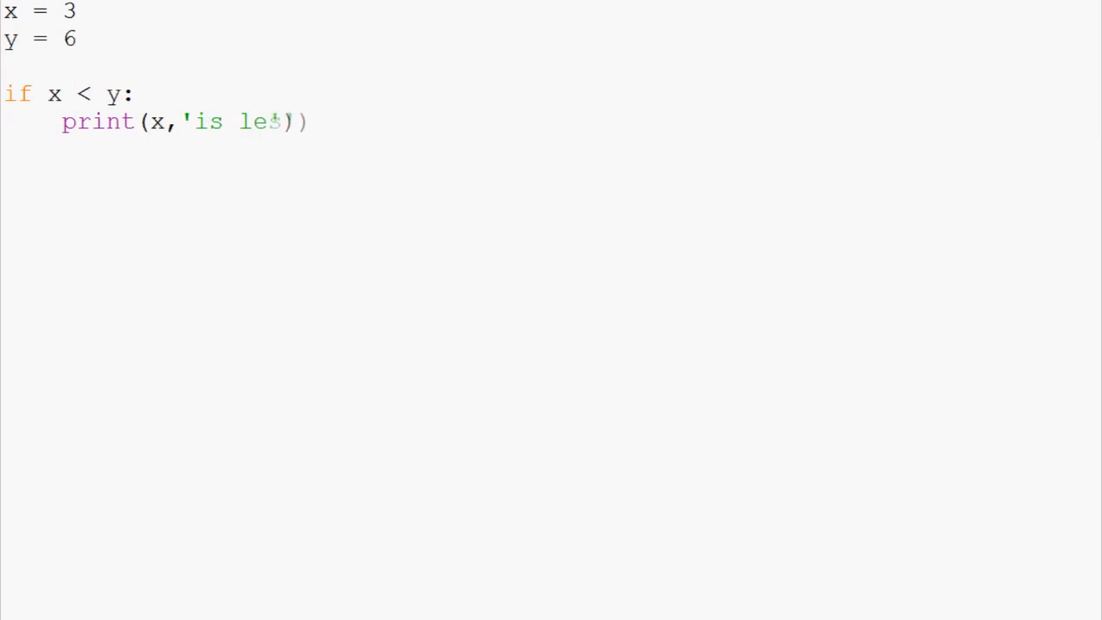
type("s than',y")
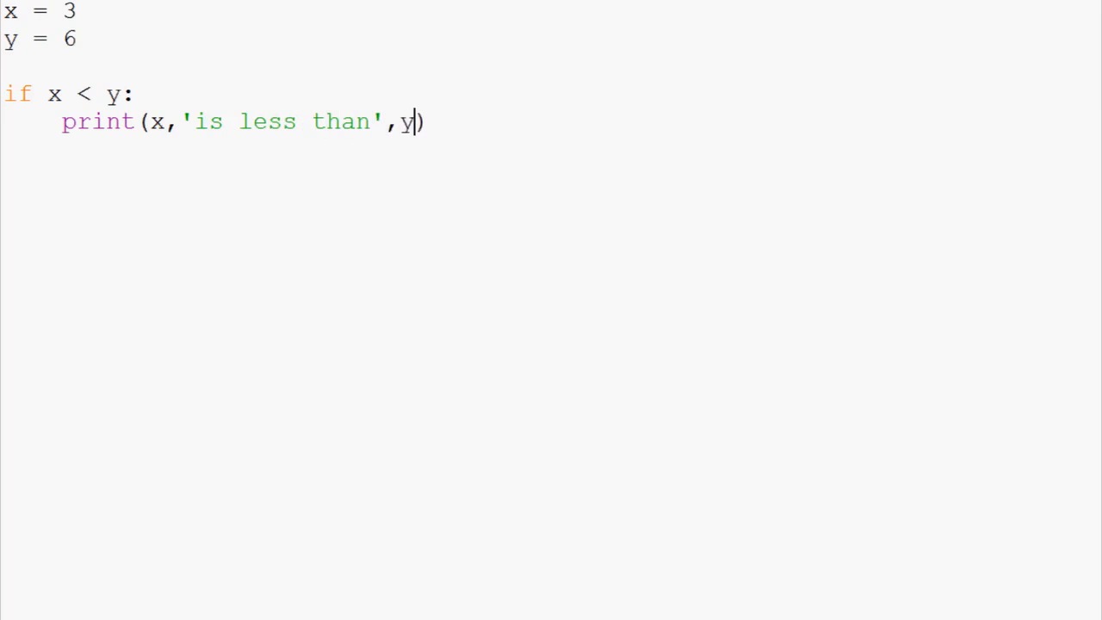
Step: Add an else branch that prints x 'is not less than' y
type("else")
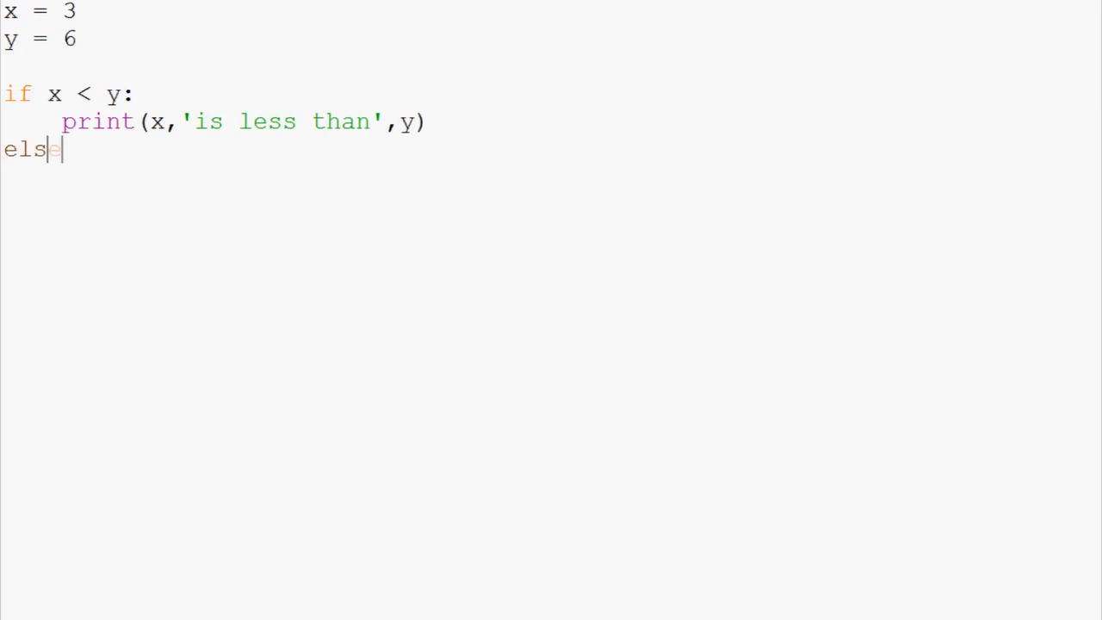
type(":")
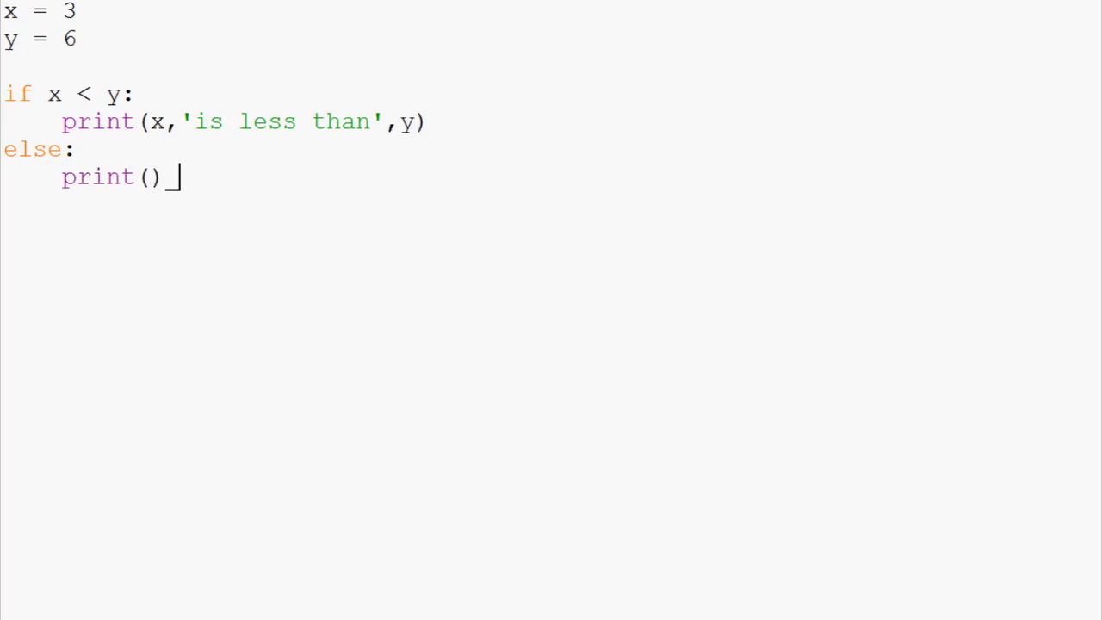
type("x,'")
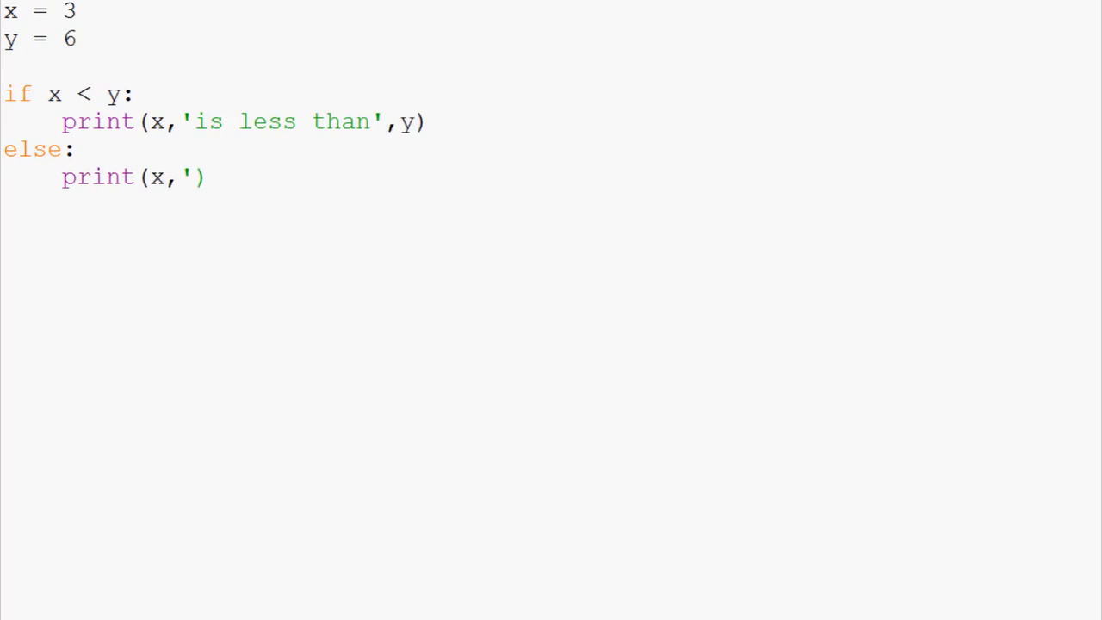
type("',y")
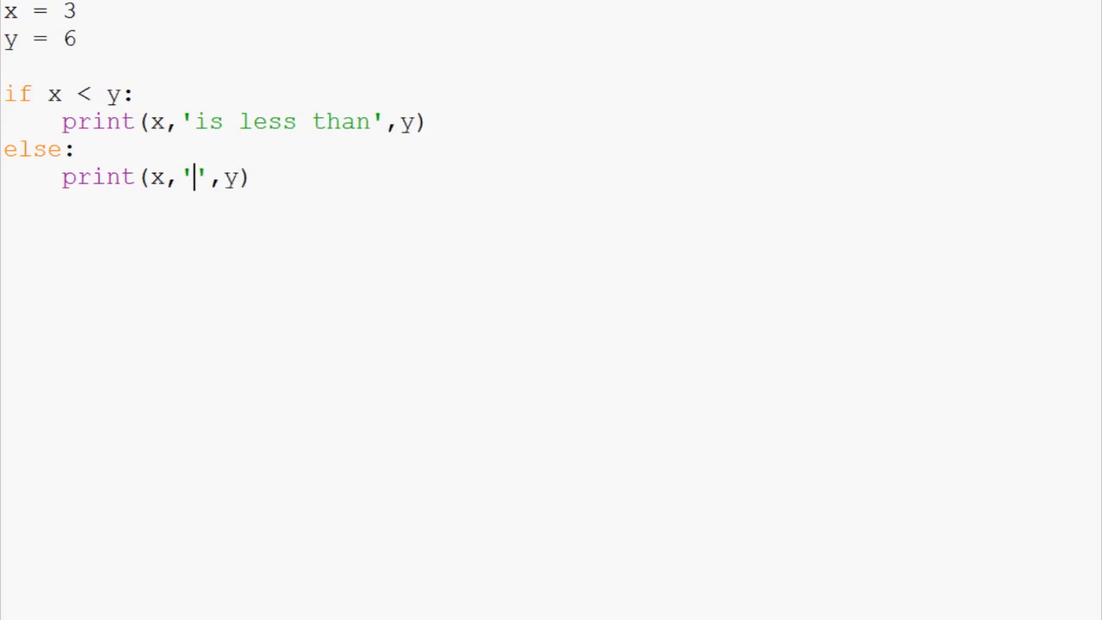
type("is not less t")
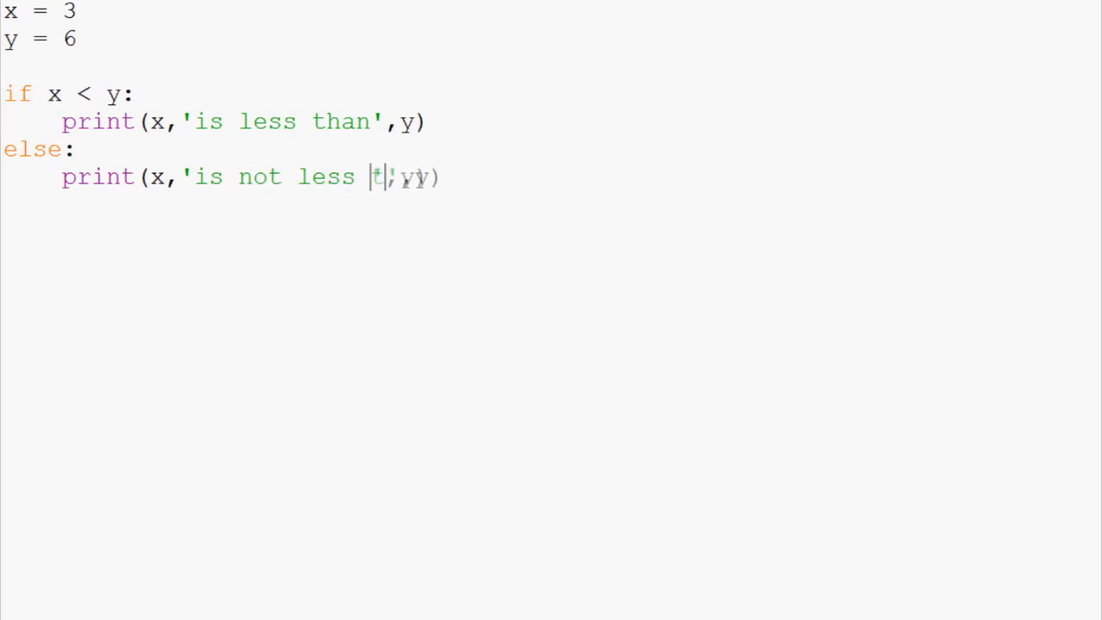
type("han")
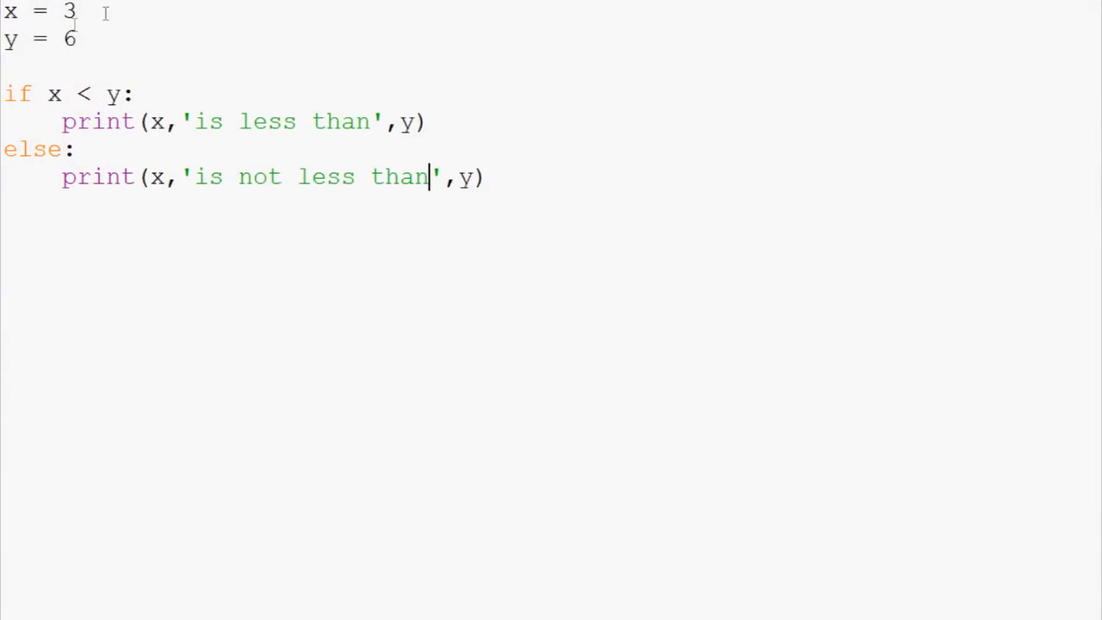
Step: Change x to 13 and run the script, printing '13 is not less than 6' in the shell
type("1")
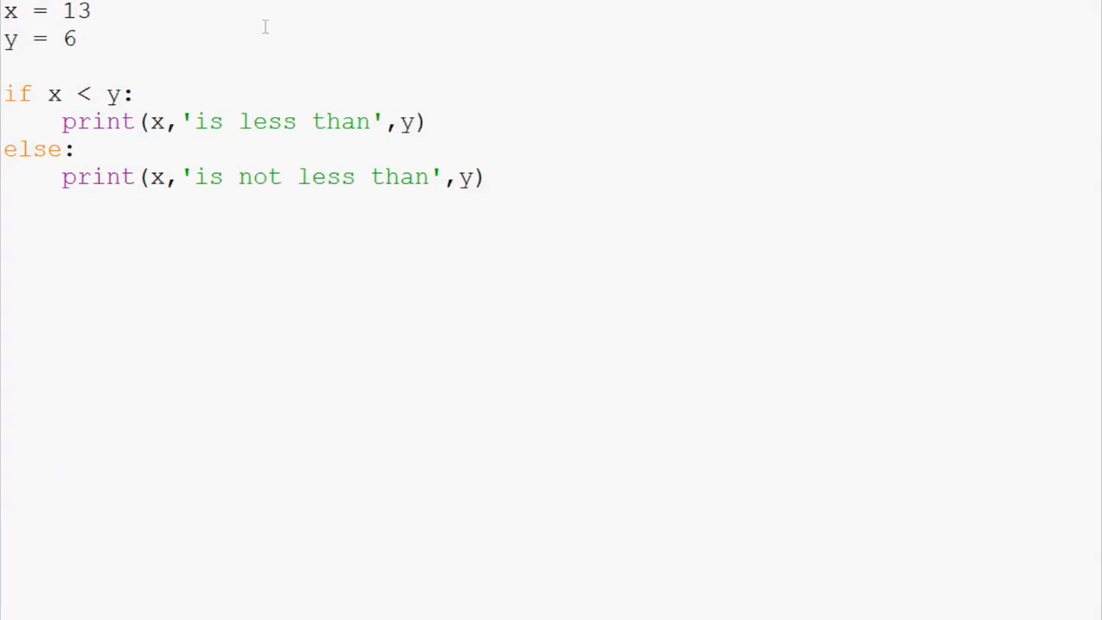
key("F5")
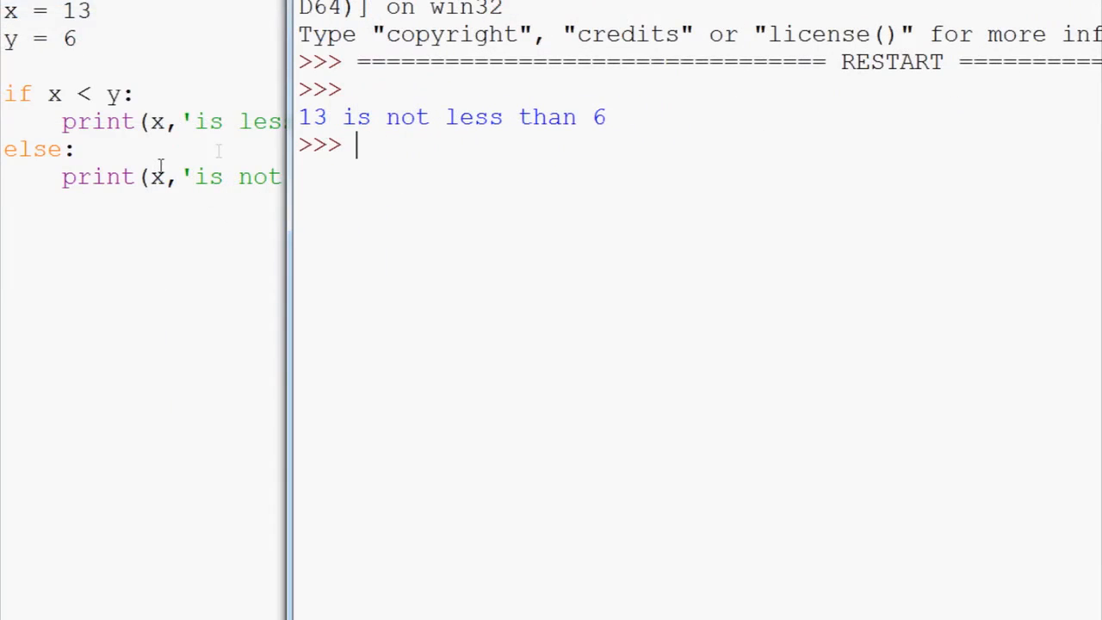
mouse_move(482, 157)
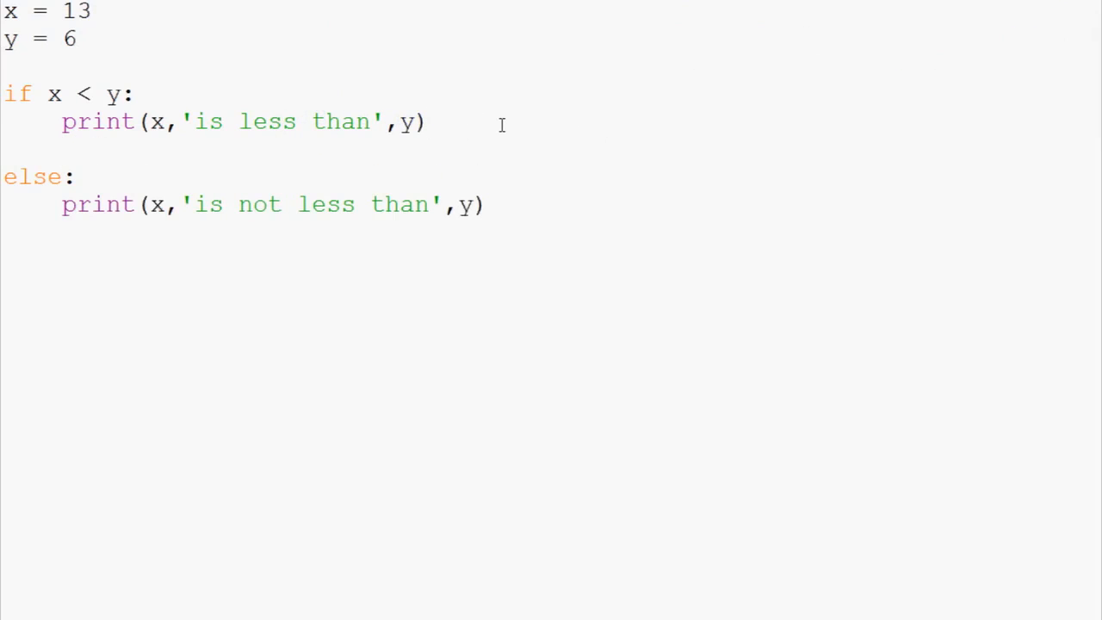
Step: Add an if x > y branch before else that prints x 'is greater than' y
type("if")
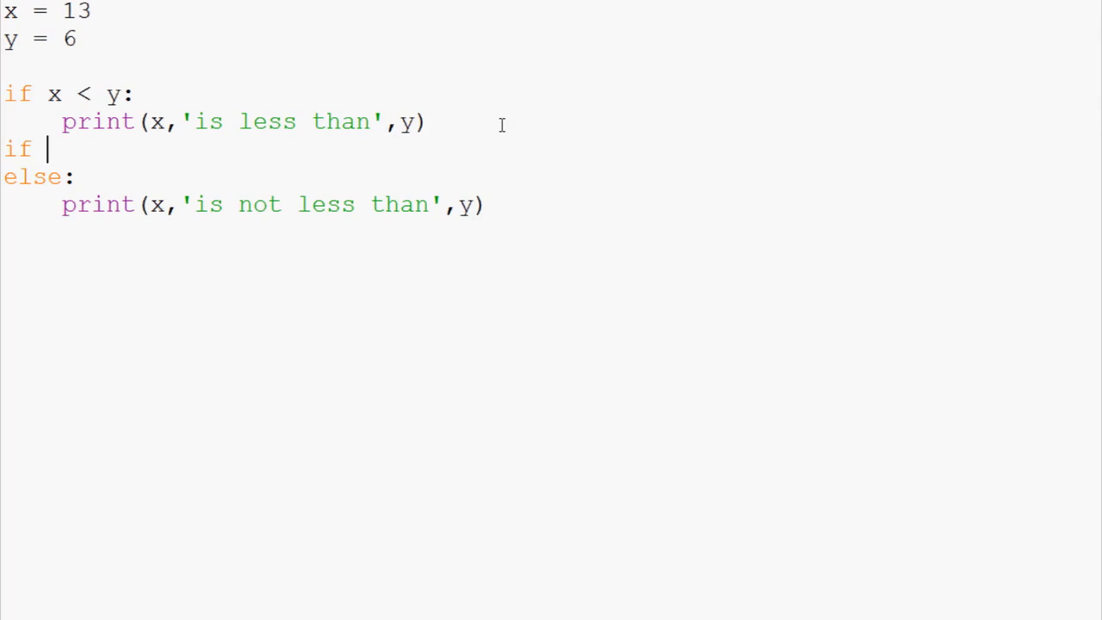
type("x")
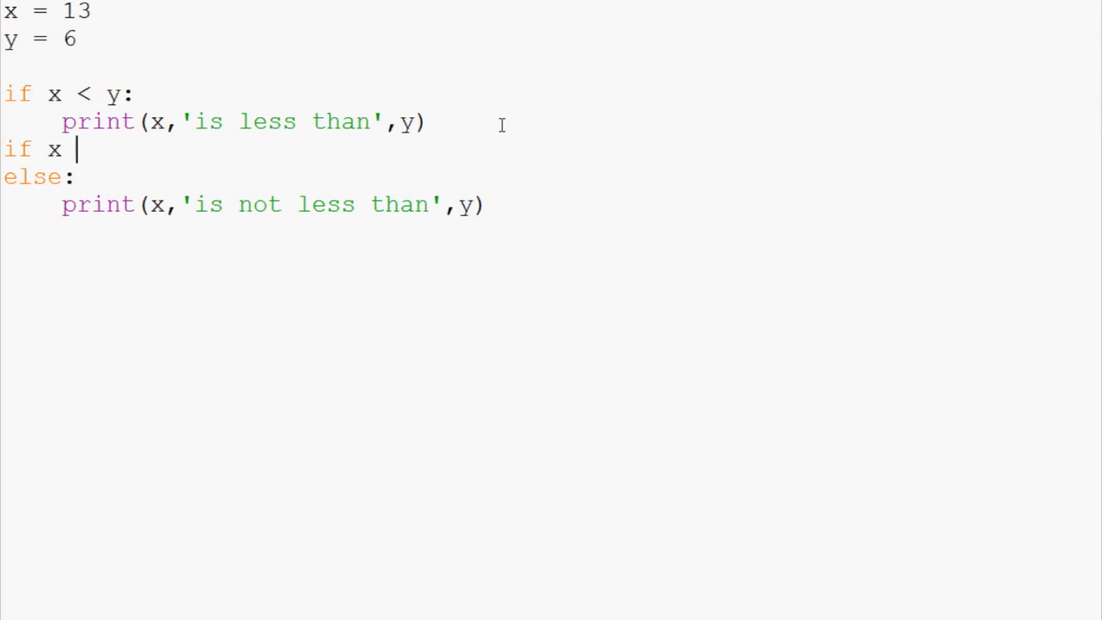
type("> y:")
type("print(x")
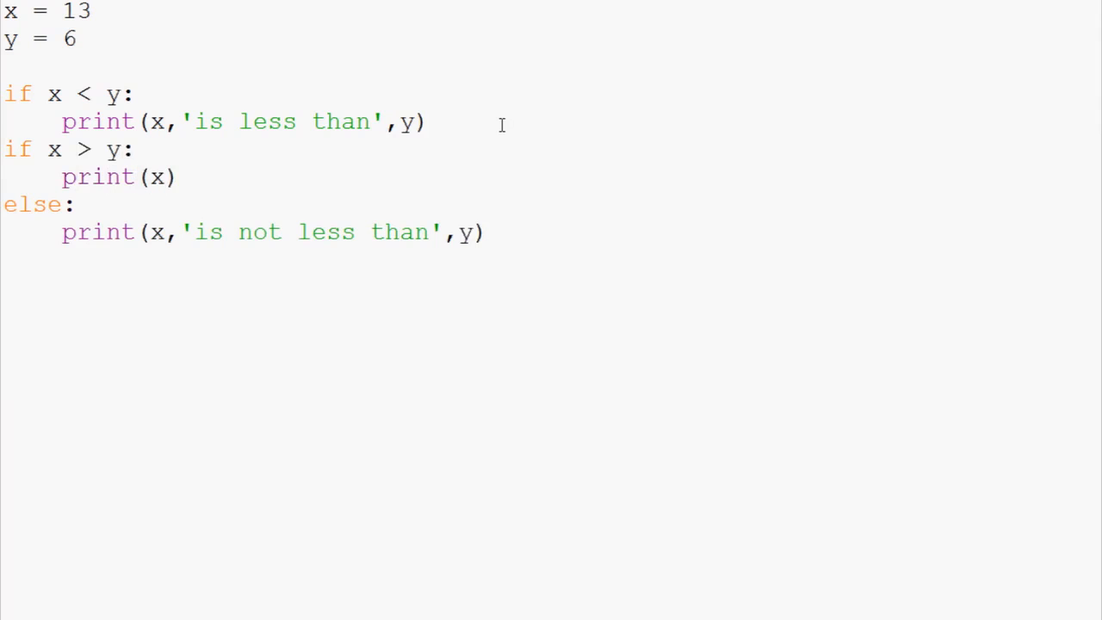
type(",''")
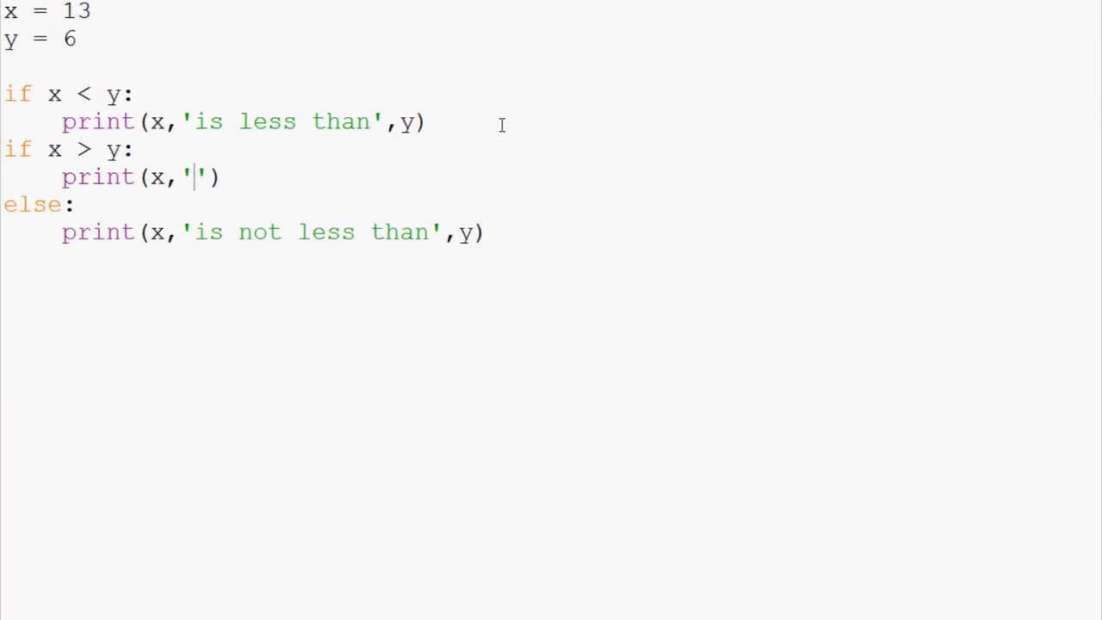
type("is greater tha")
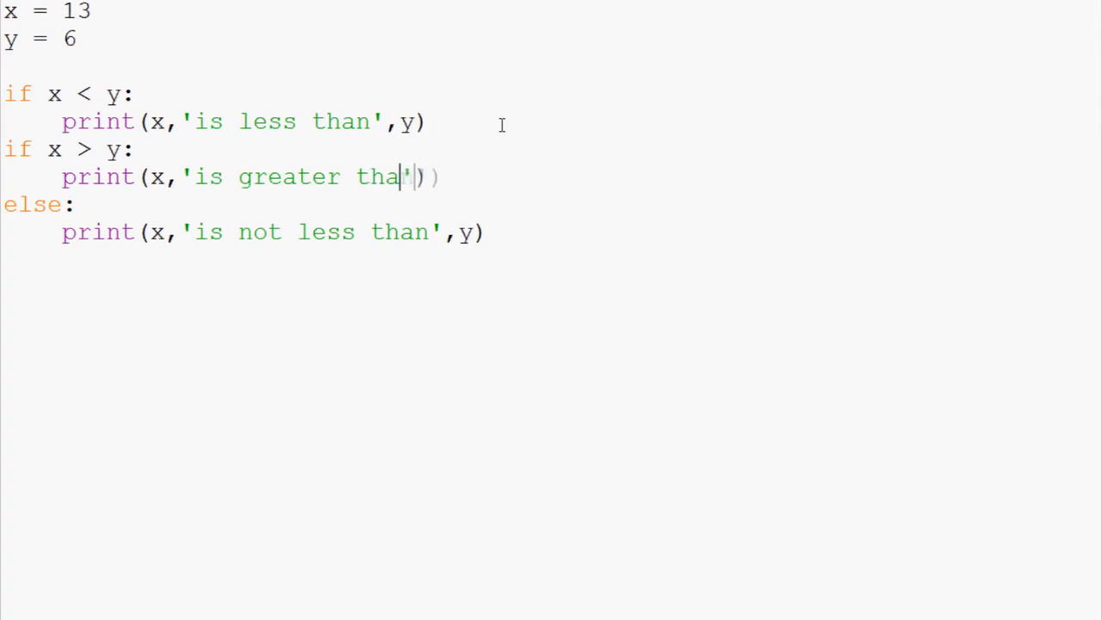
type("n',y")
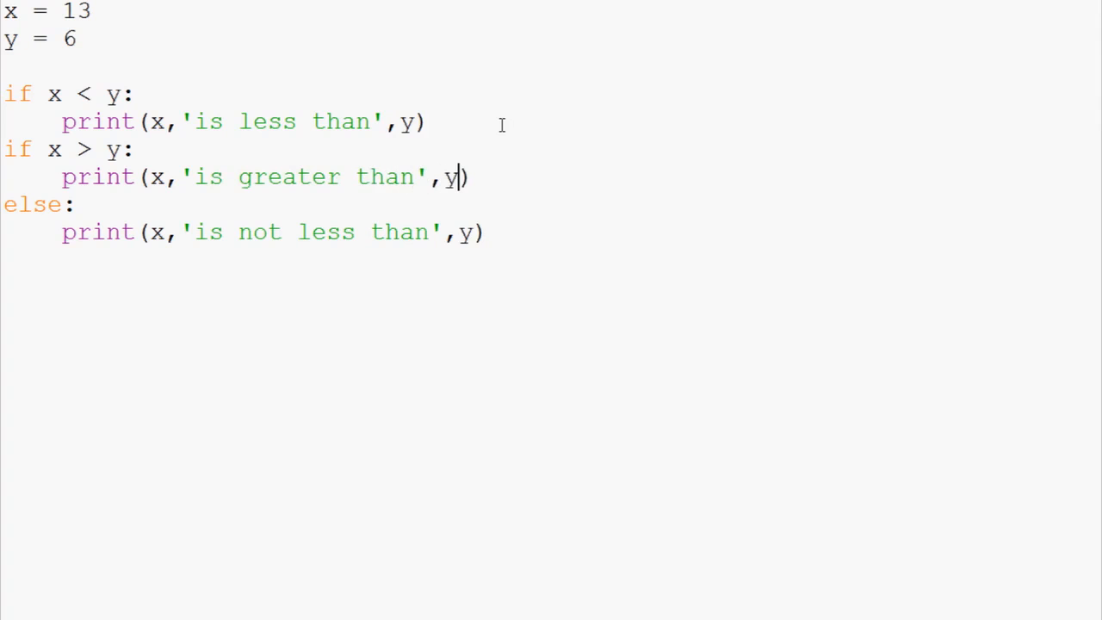
mouse_move(411, 144)
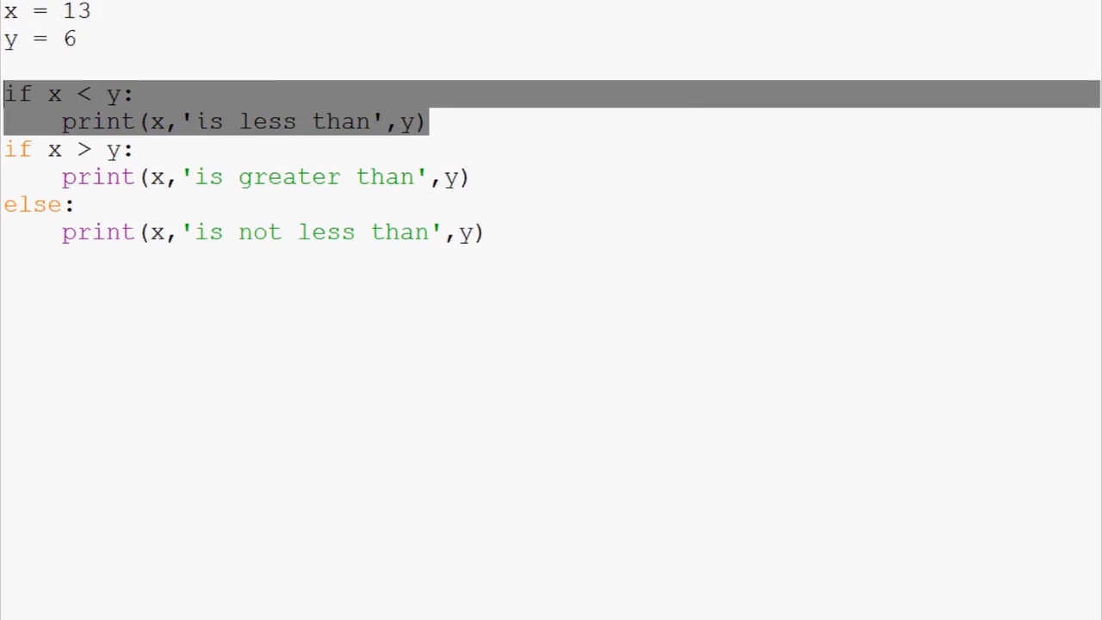
mouse_move(235, 74)
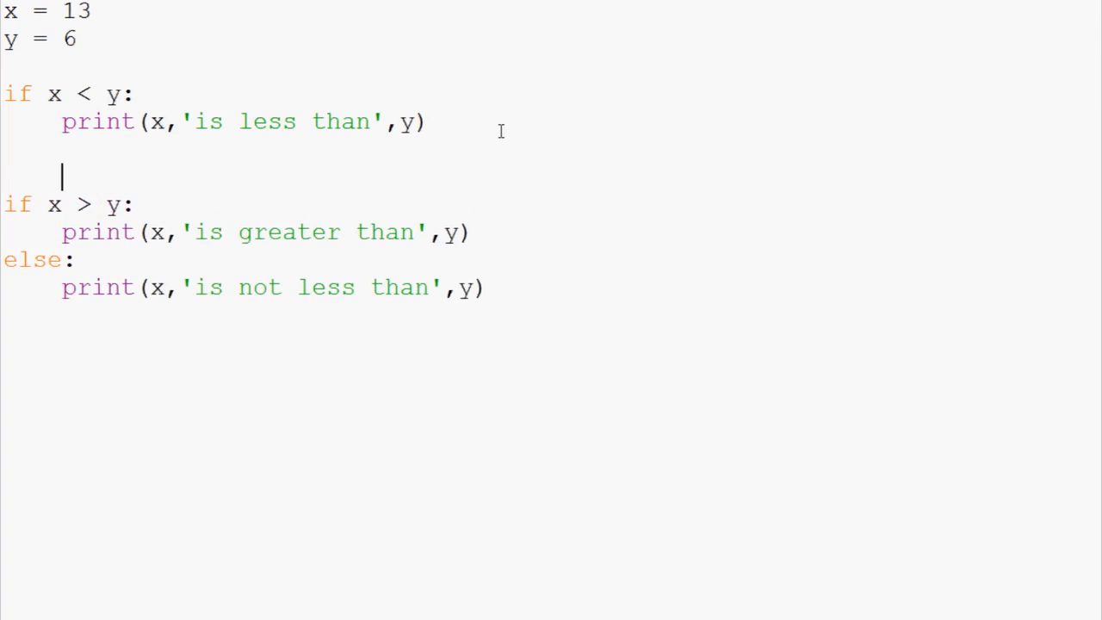
mouse_move(116, 260)
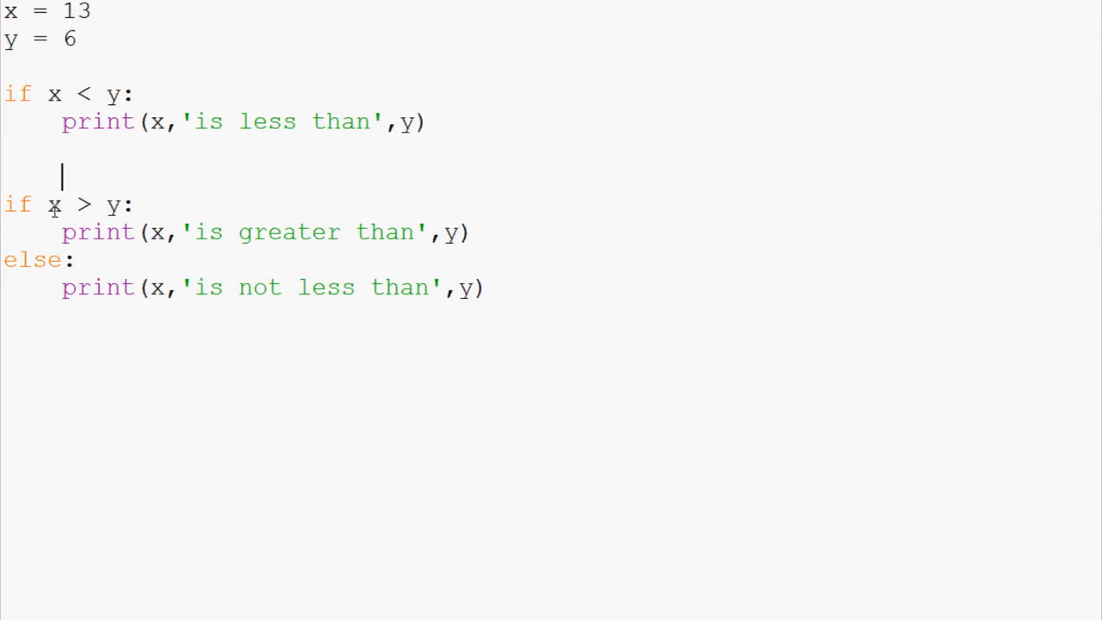
left_click(282, 231)
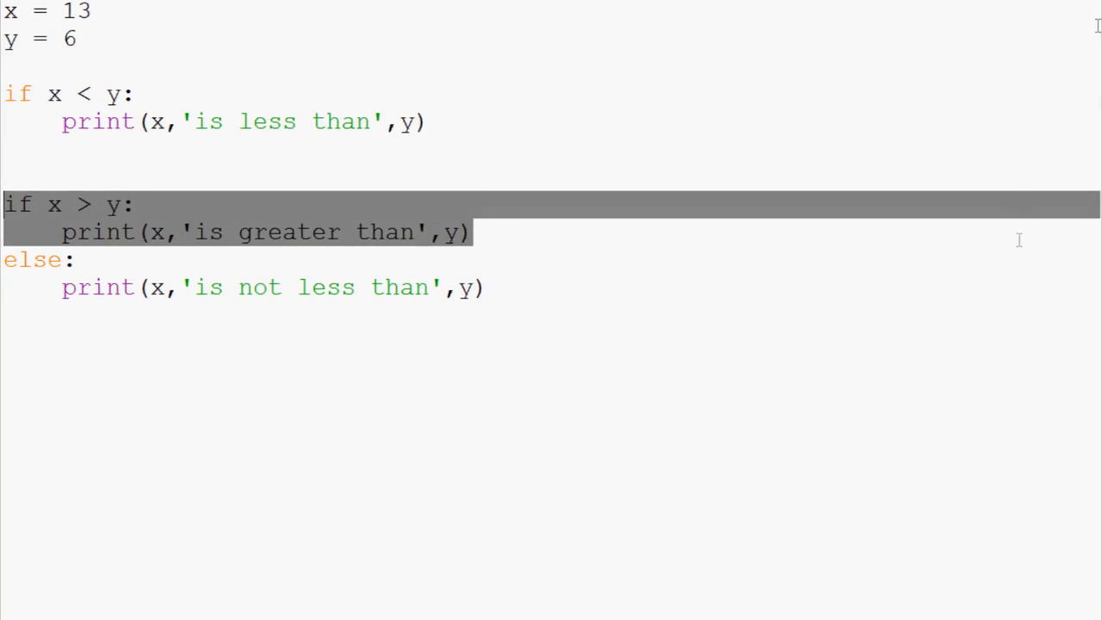
key("F5")
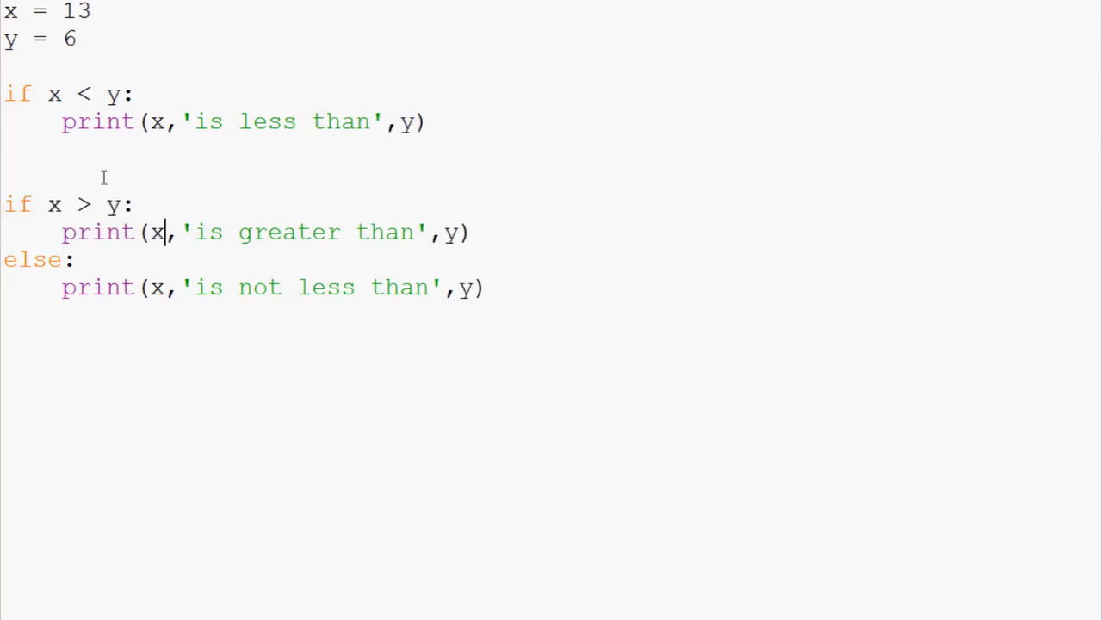
key("Backspace")
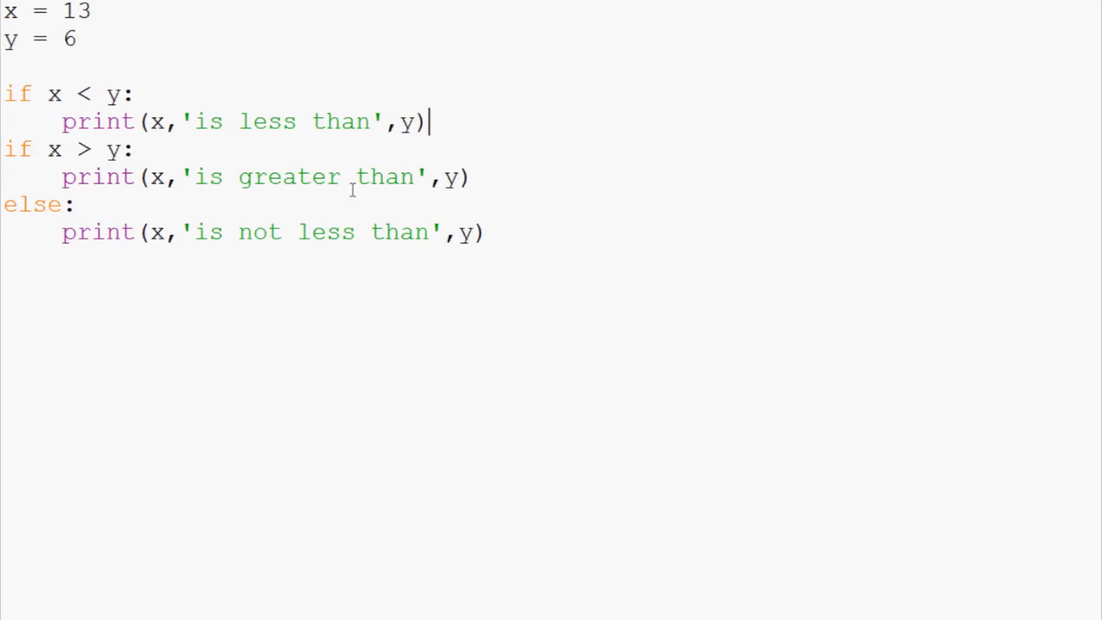
key("enter")
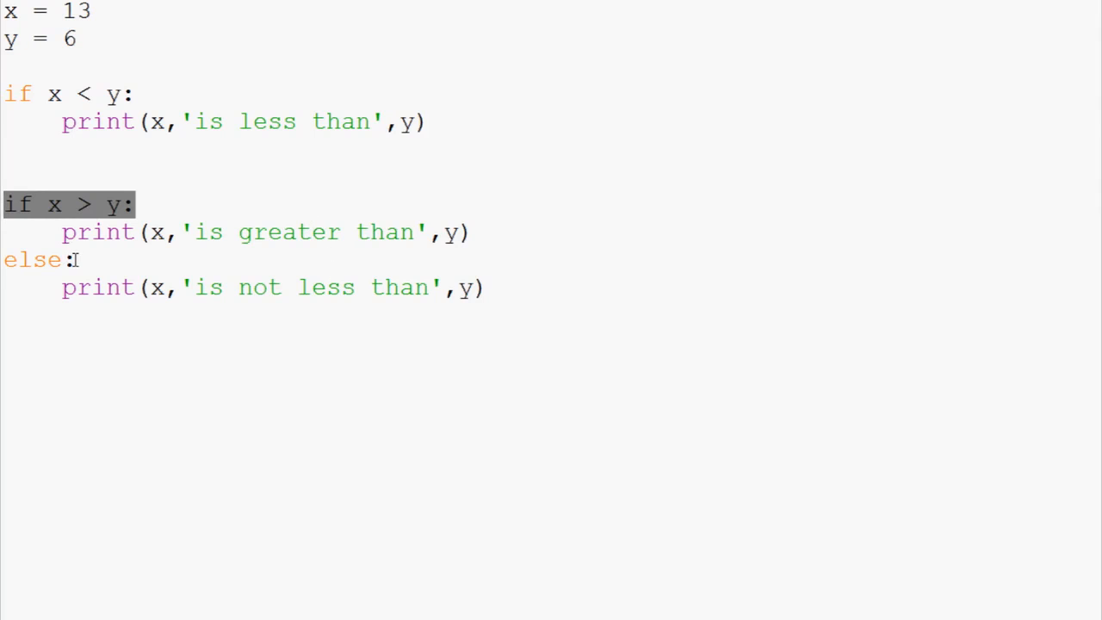
Step: Remove the blank line between the two if blocks and select the else keyword
left_click(141, 183)
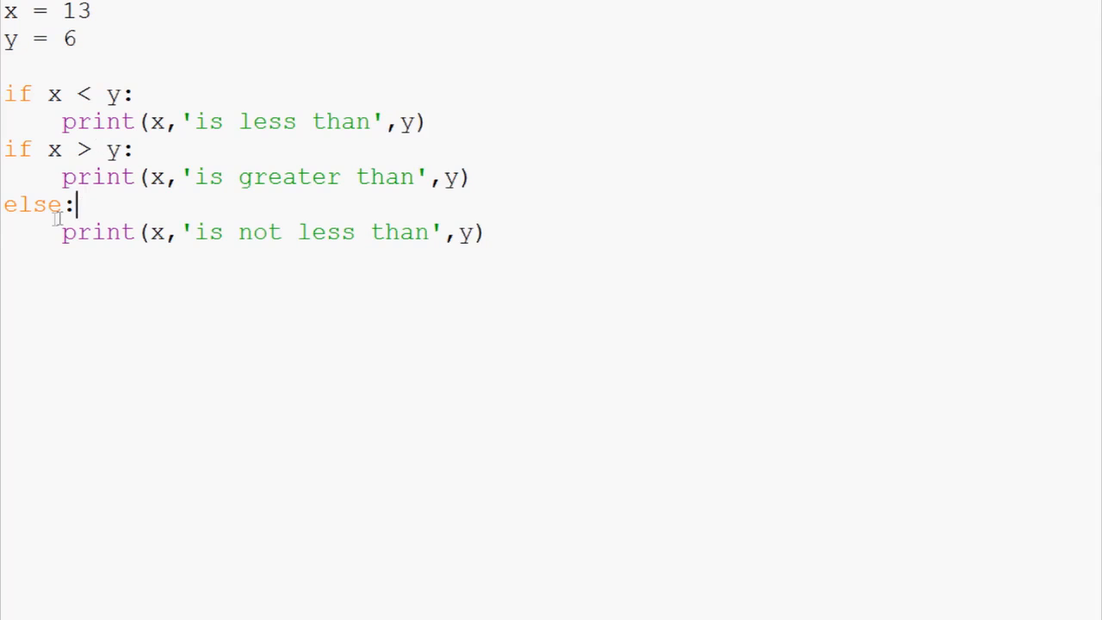
double_click(35, 204)
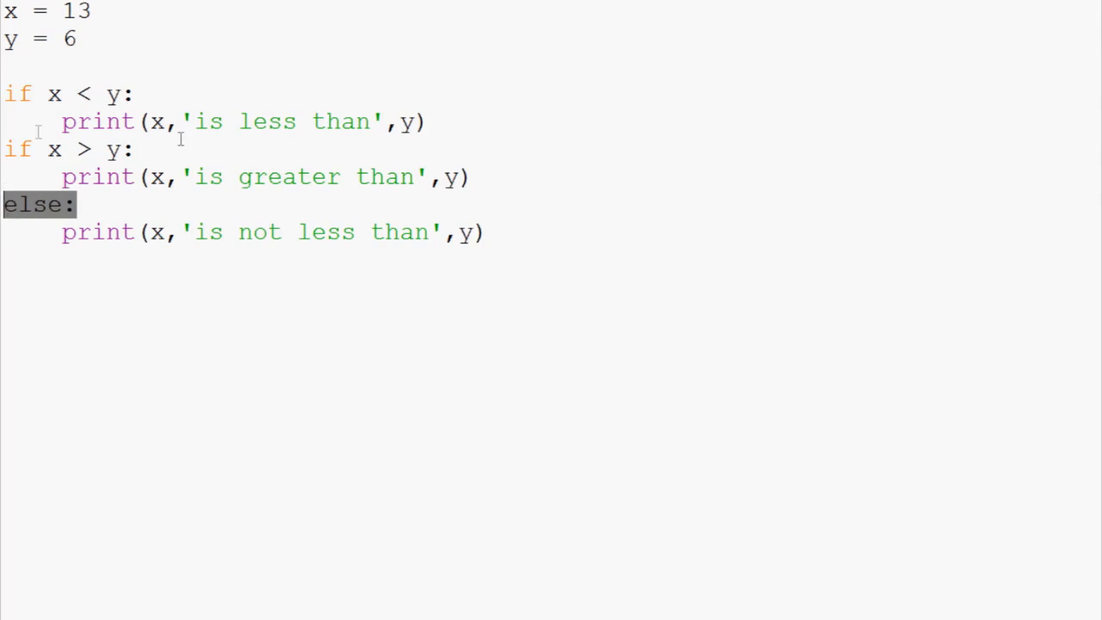